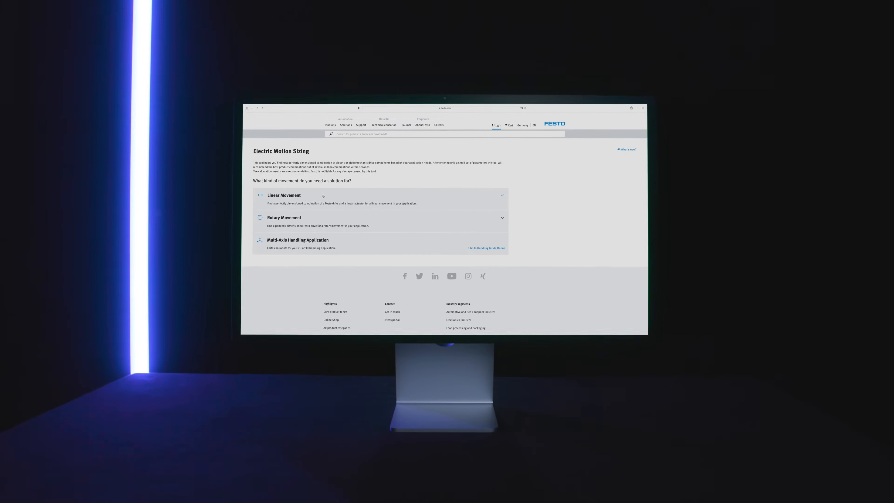
Choose the 2-Position-Handling linear template with default parameters and view the recommended solutions
{"action": "left_click", "coordinate": [284, 195]}
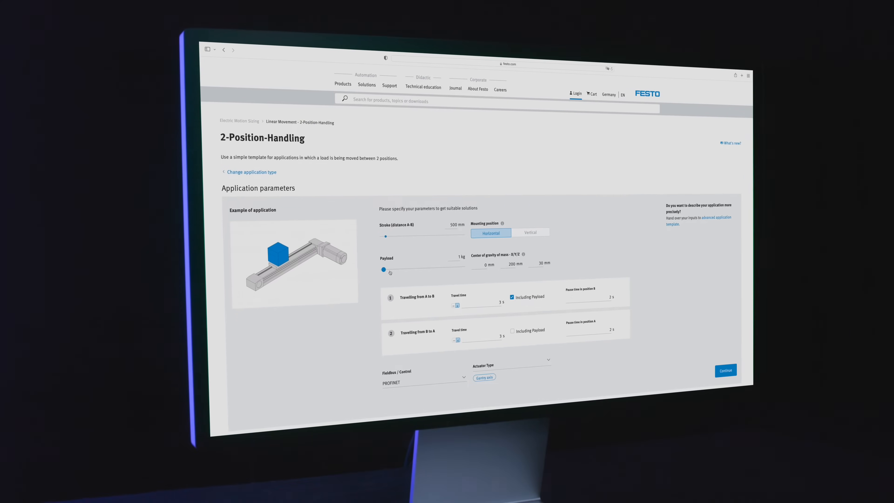
{"action": "left_click", "coordinate": [725, 370]}
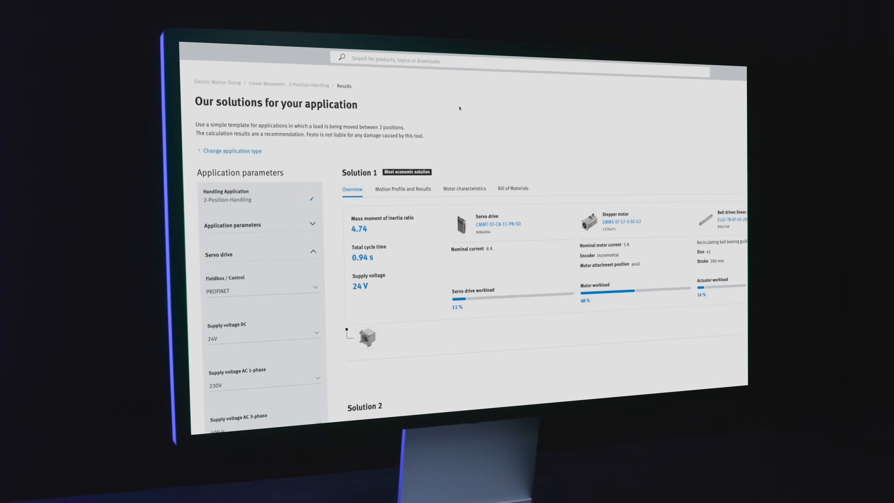
{"action": "scroll", "scroll_direction": "down", "scroll_amount": 3}
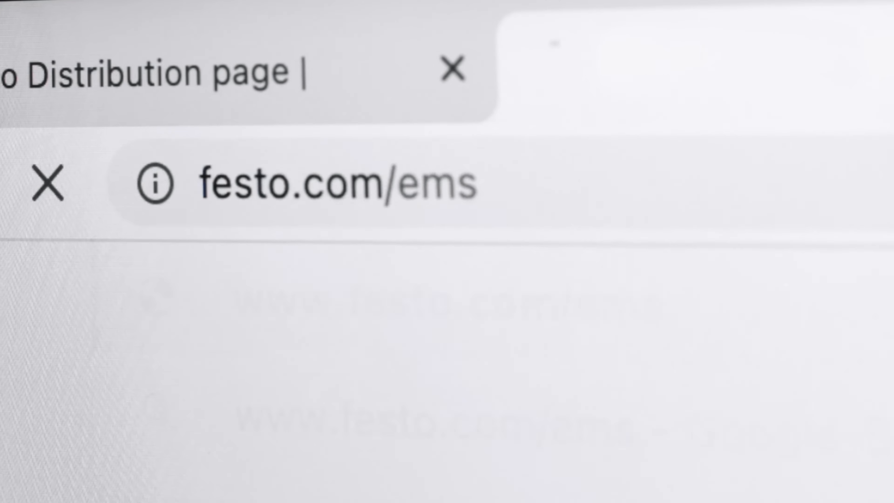
Load festo.com/ems to reach the movement-type start page
{"action": "key", "text": "Enter"}
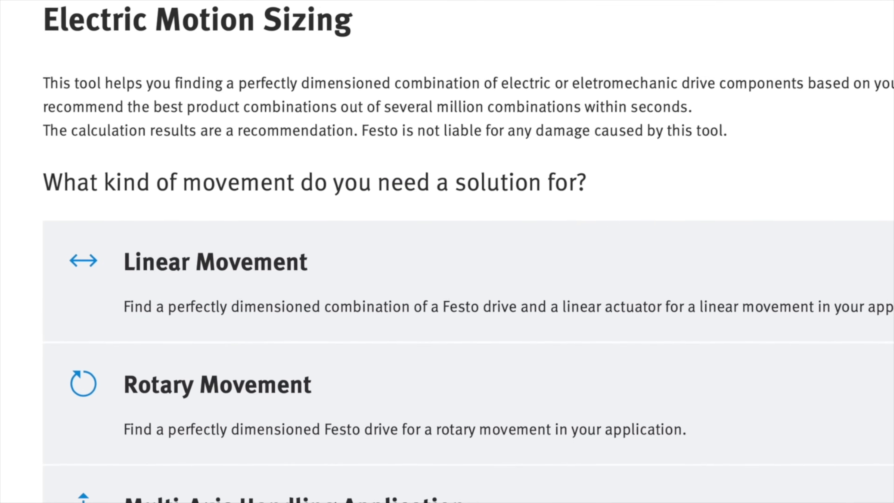
{"action": "scroll", "scroll_direction": "down", "scroll_amount": 3}
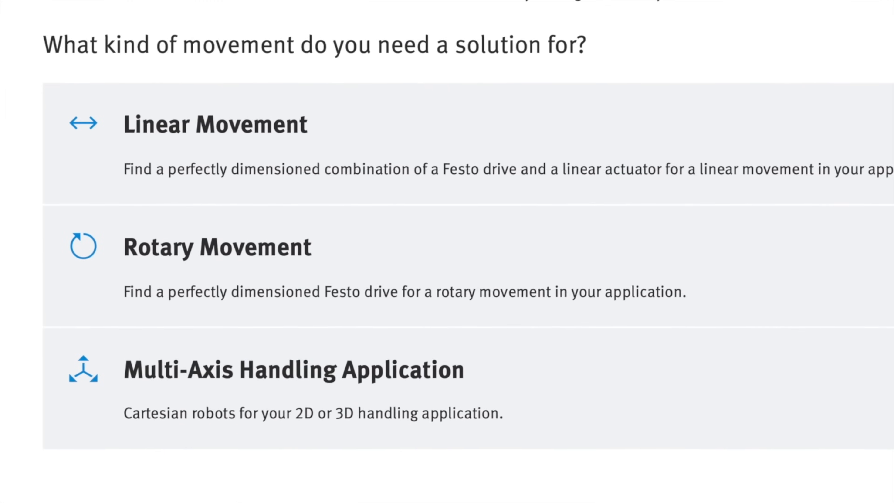